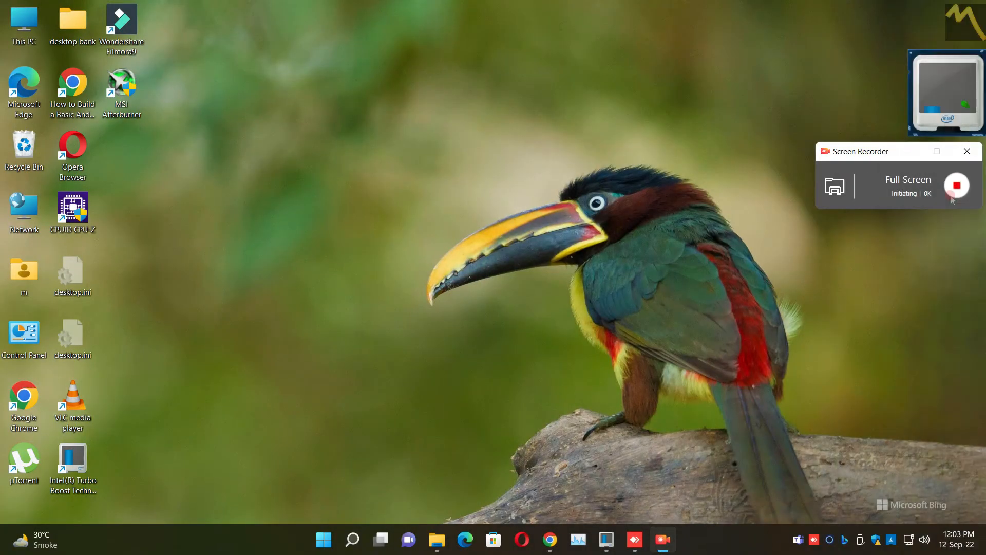
- Open the Widgets board and choose Customize widget from the Lahore Cantonment weather widget's menu
click(957, 186)
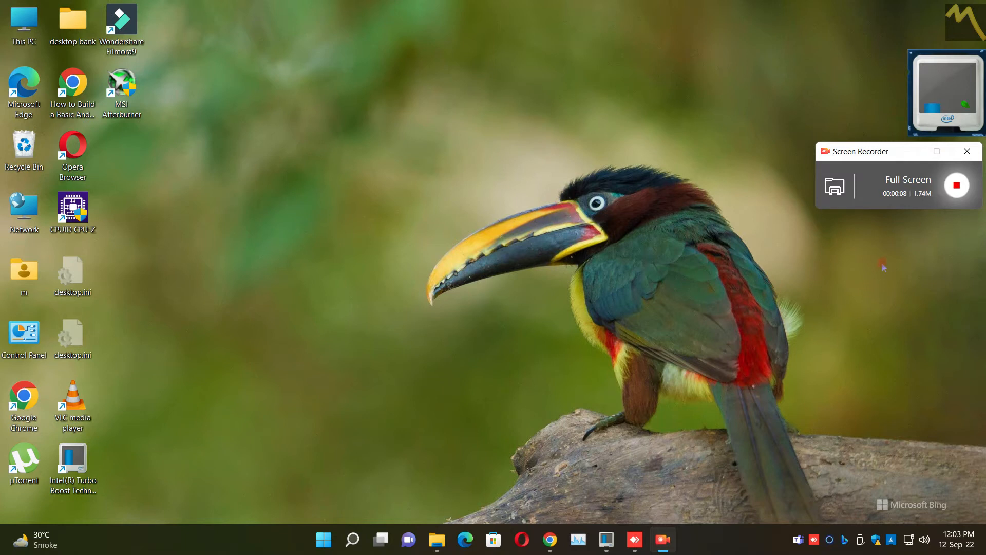
mouse_move(404, 345)
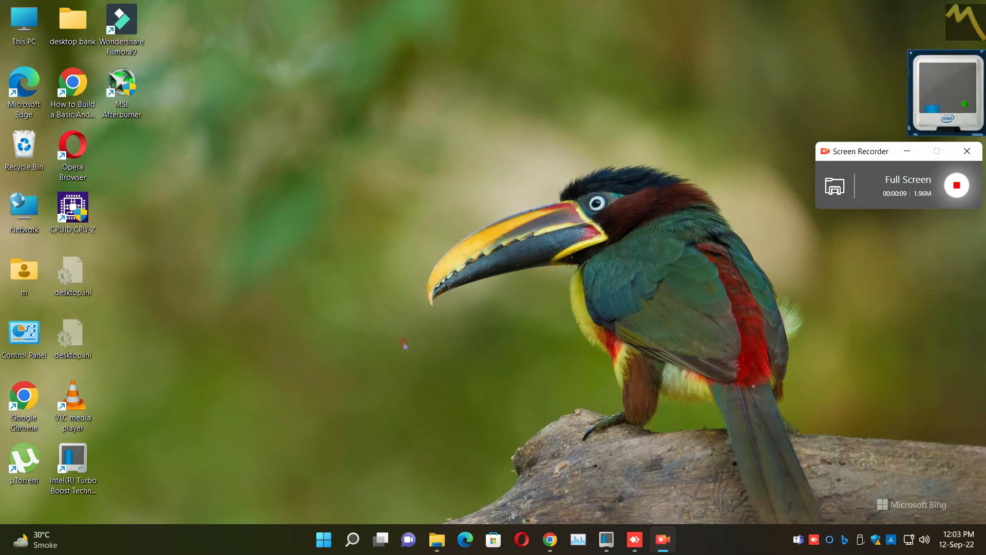
click(32, 539)
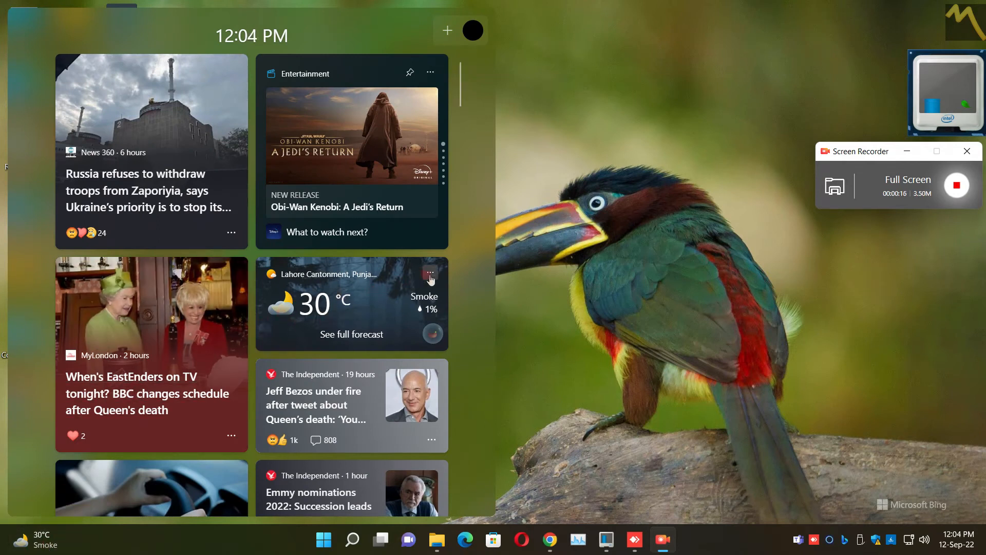
click(431, 273)
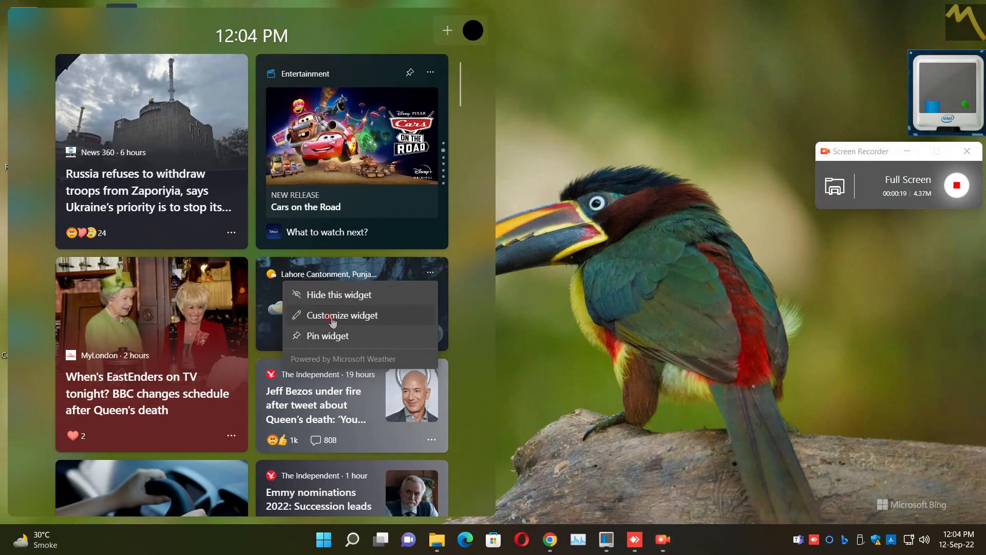
click(342, 315)
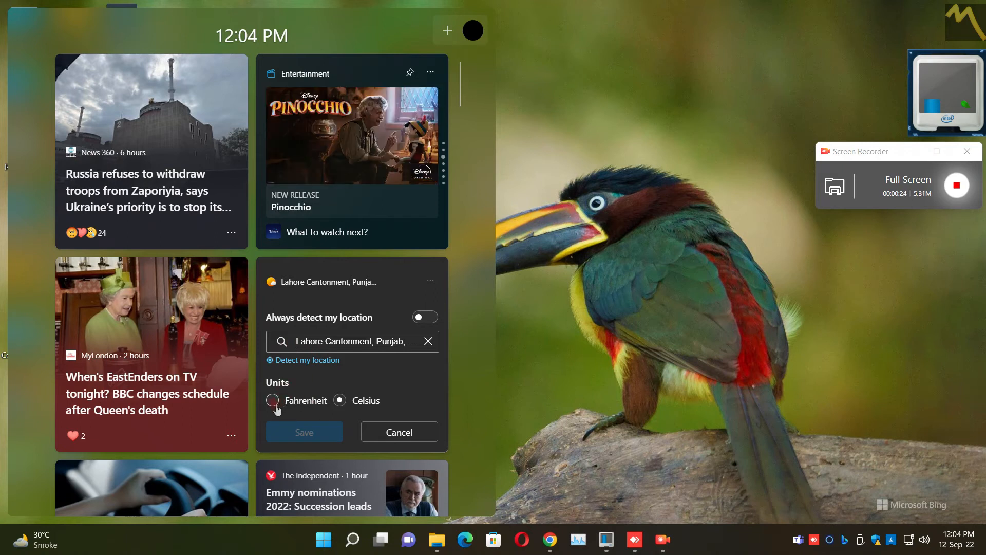
click(271, 400)
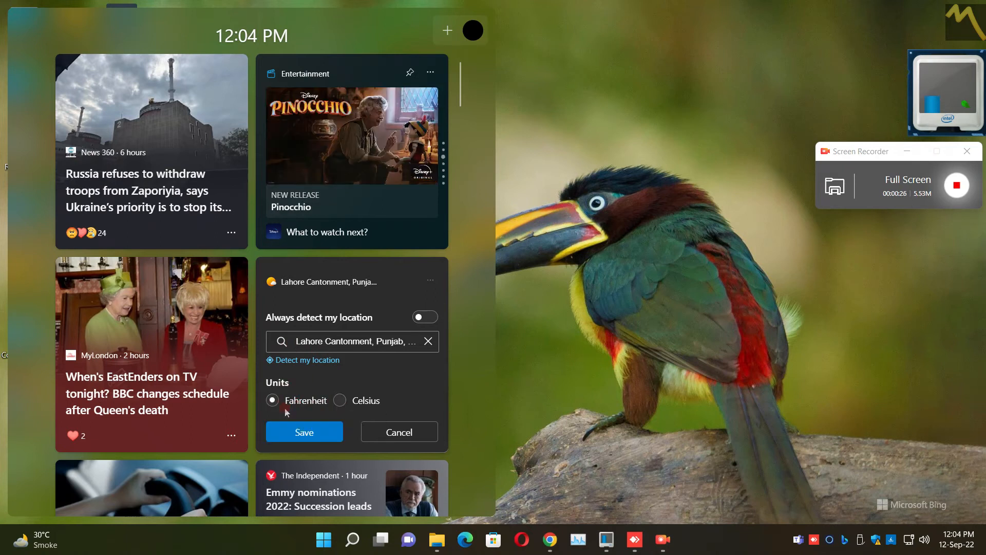
click(339, 401)
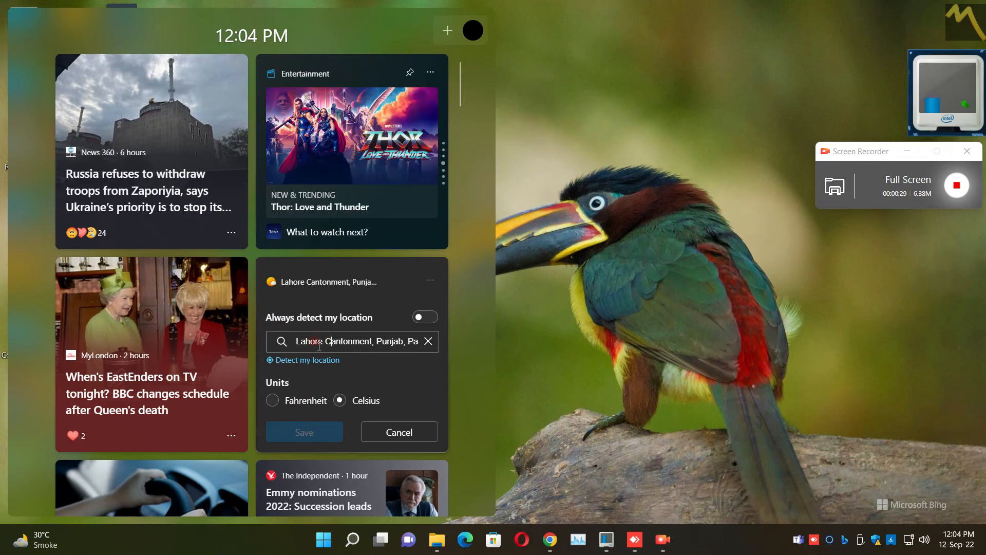
double_click(389, 341)
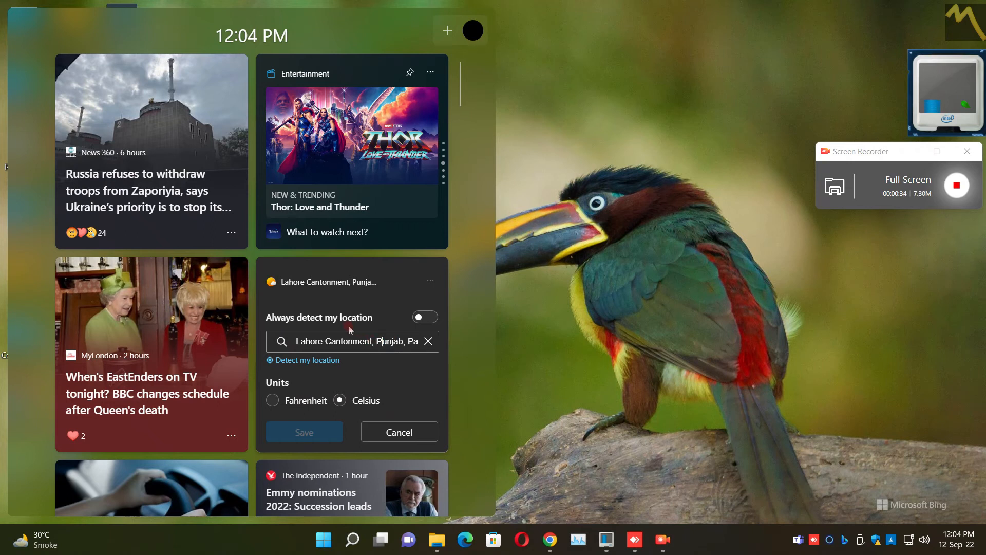
click(424, 316)
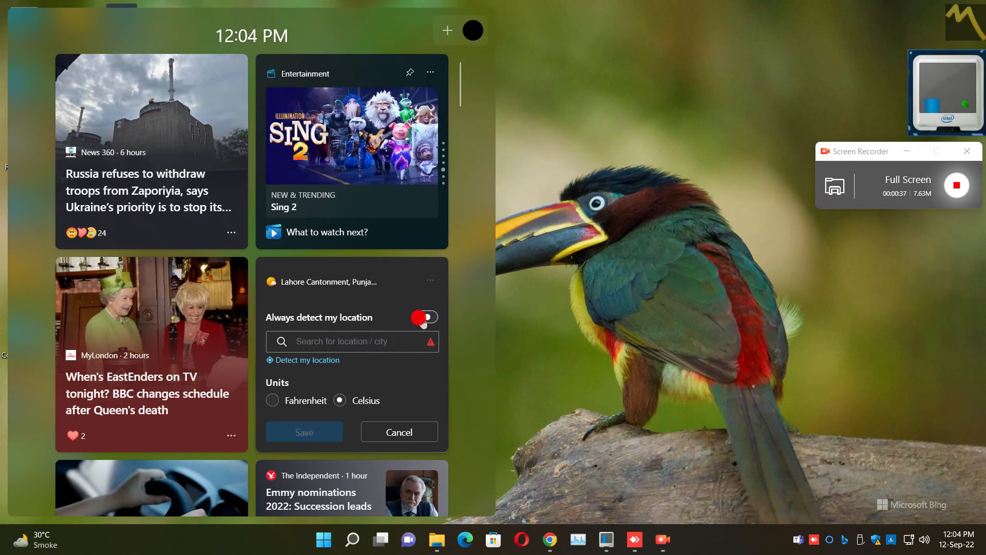
- Turn Always detect my location back off and cancel the weather widget customization
click(424, 317)
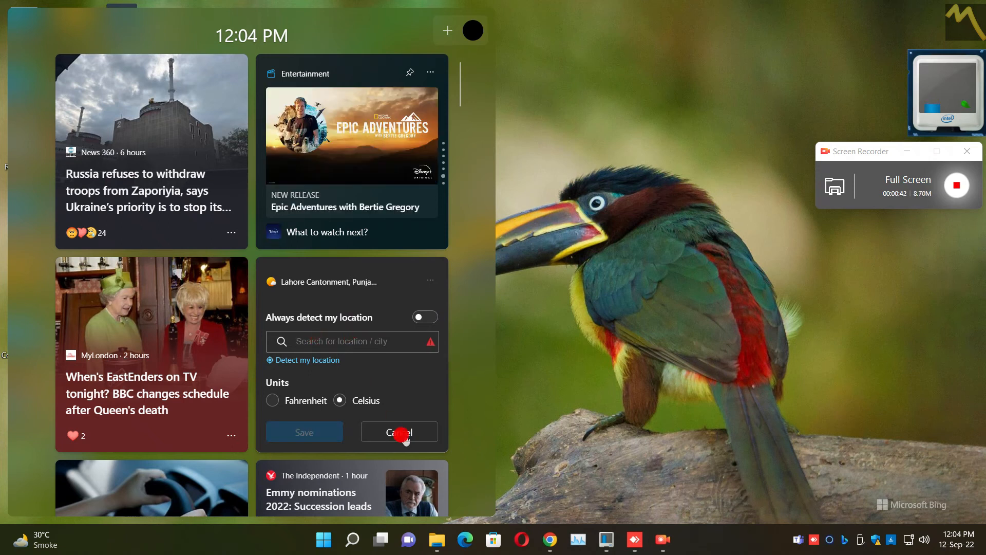
click(399, 432)
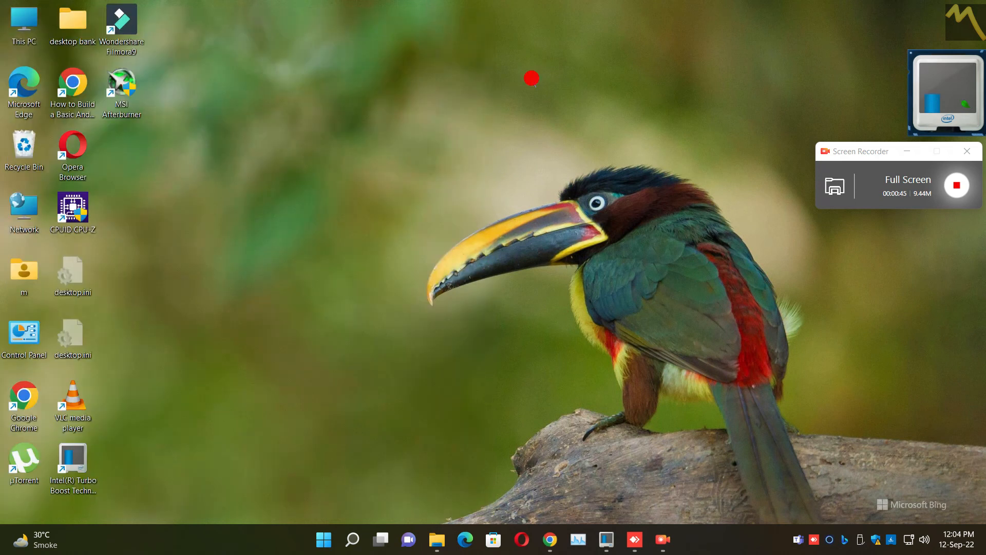